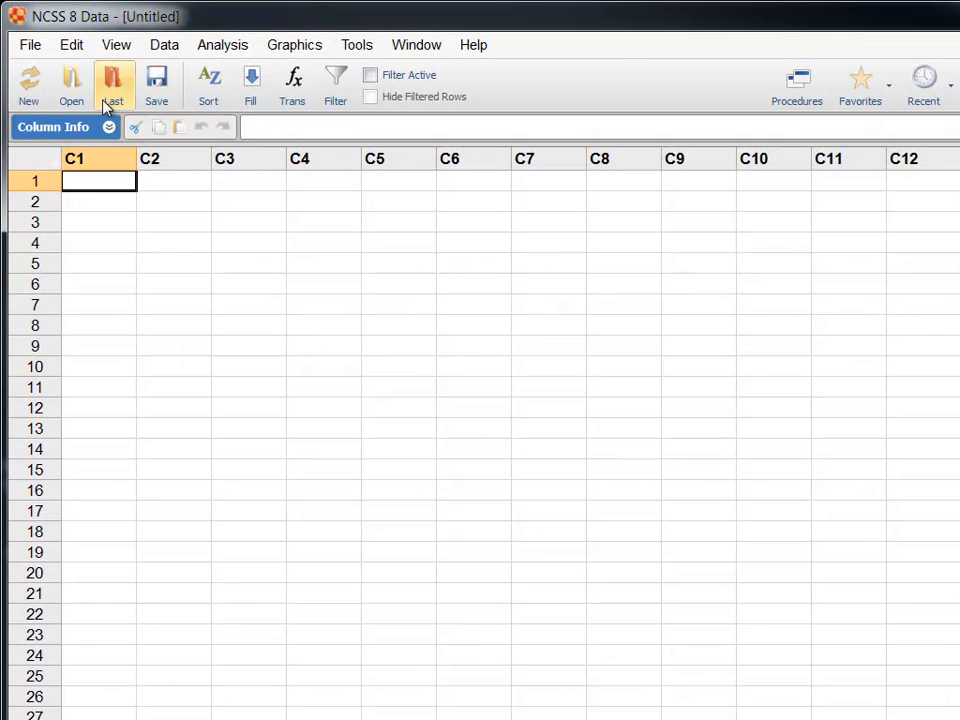
Step: Load the Regression.NCSS example data file from the Example Data Files folder
click(72, 84)
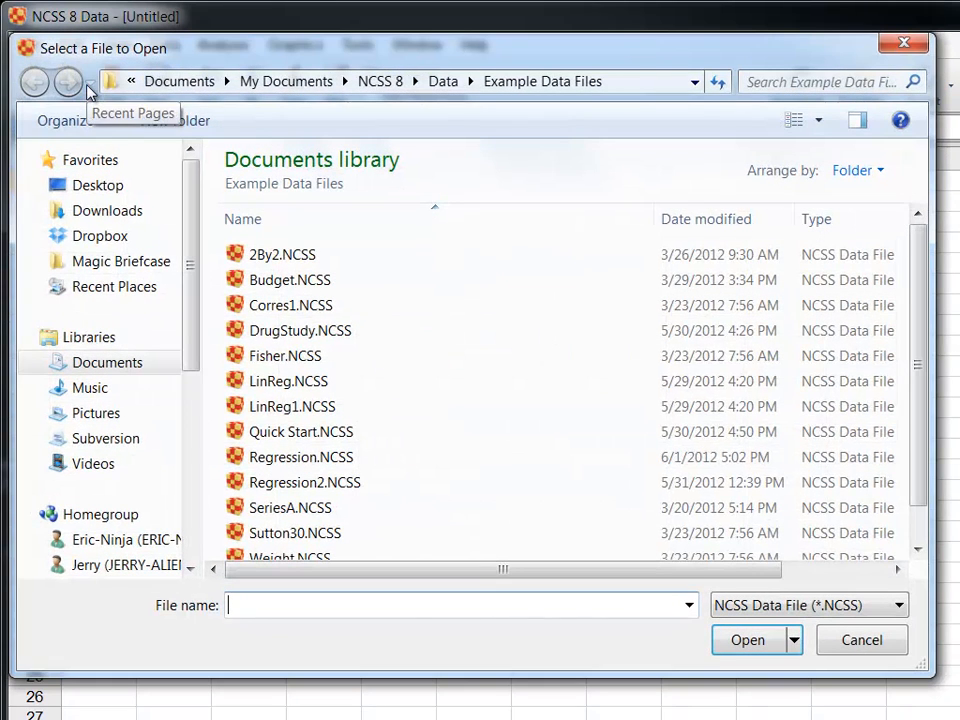
click(300, 456)
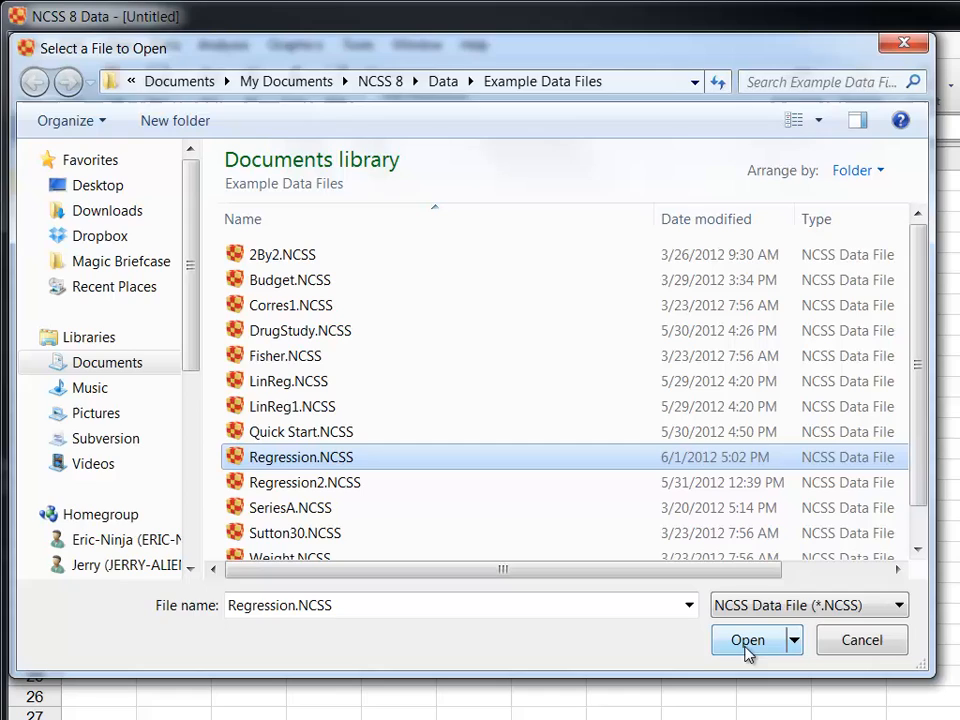
click(748, 640)
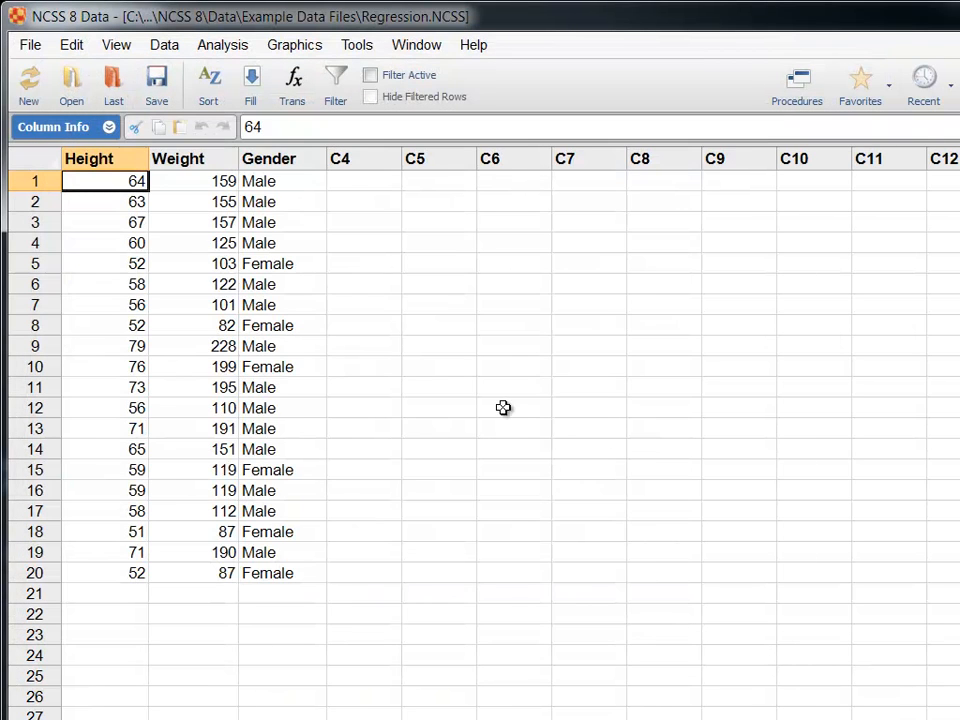
mouse_move(424, 336)
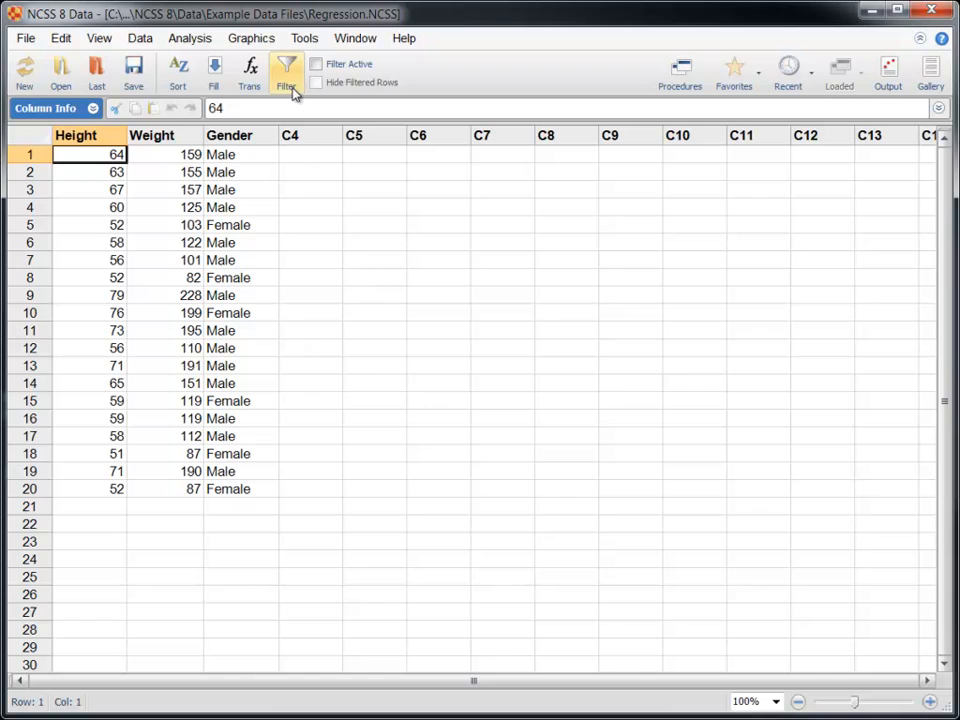
Step: Add a list-condition filter on Gender keeping only the Male rows
click(286, 70)
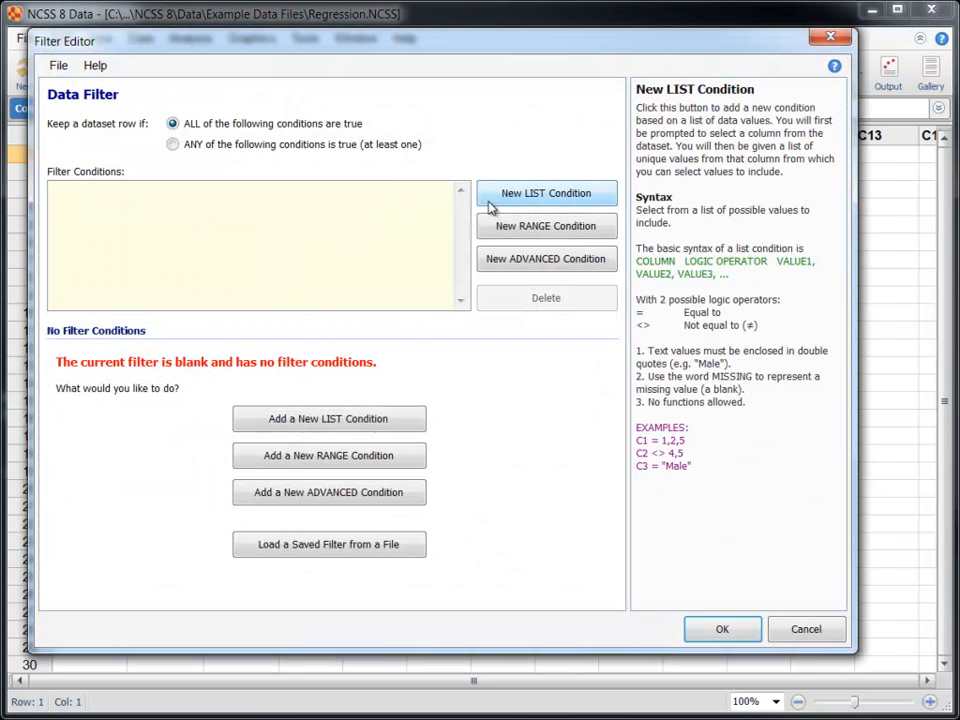
click(546, 192)
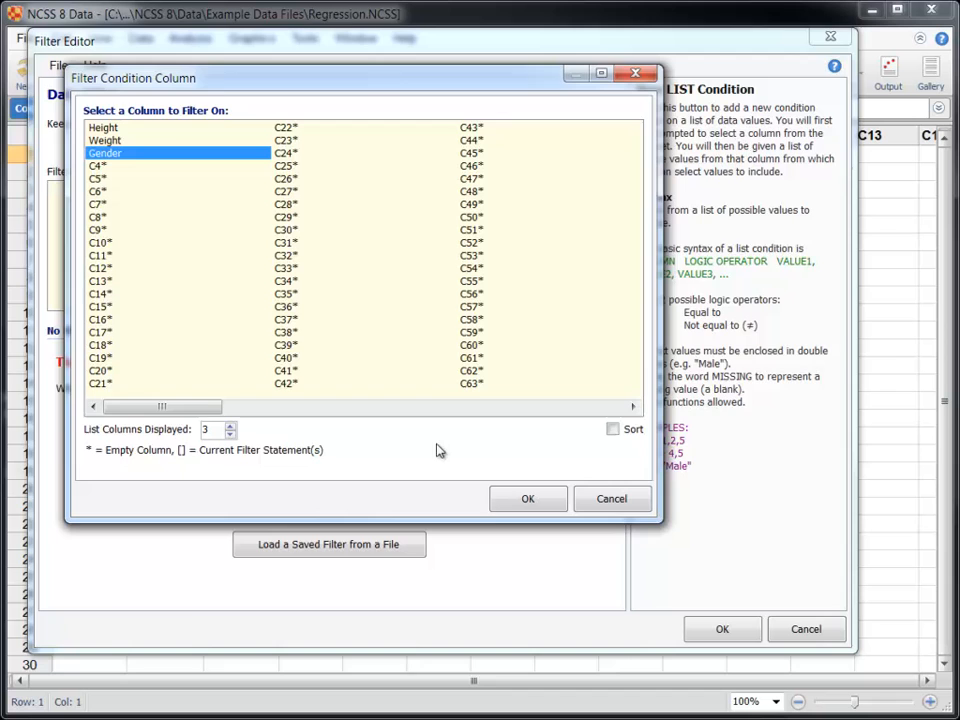
click(528, 498)
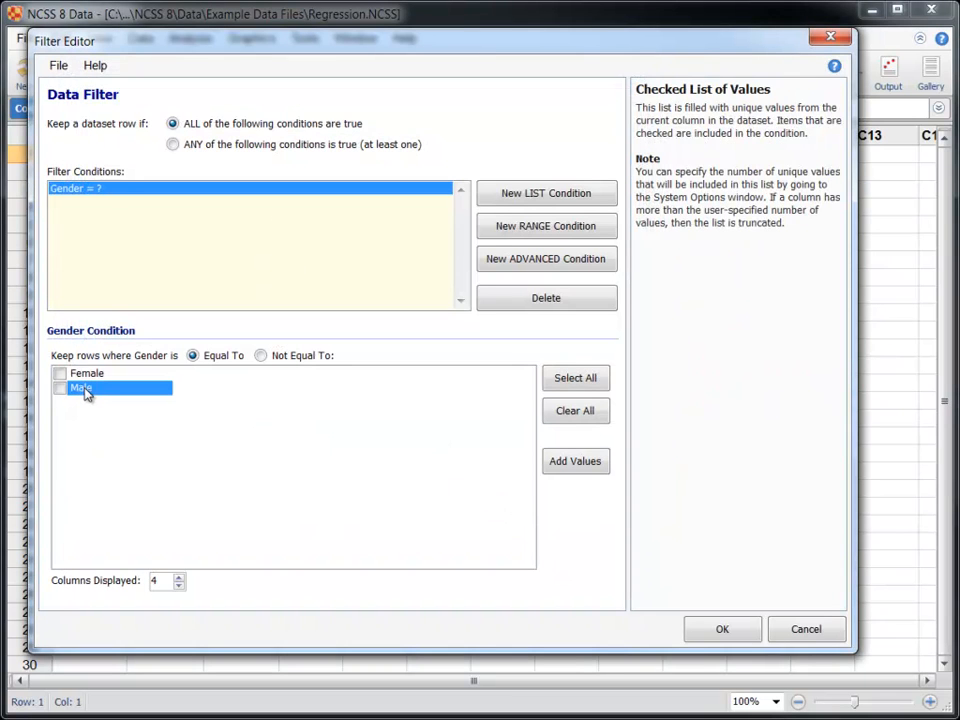
click(60, 388)
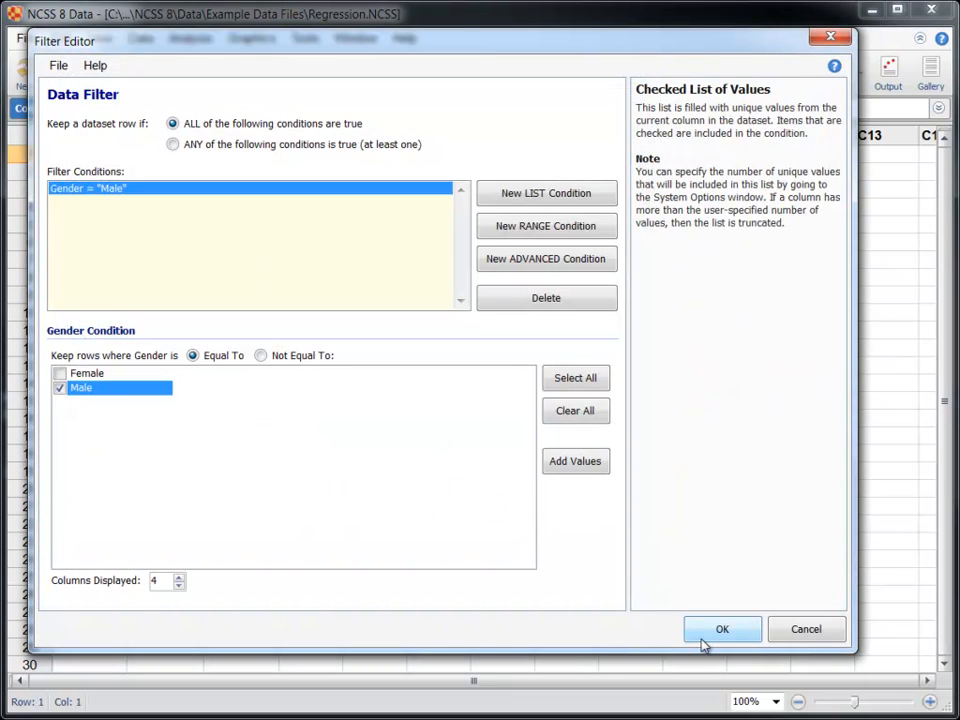
click(722, 628)
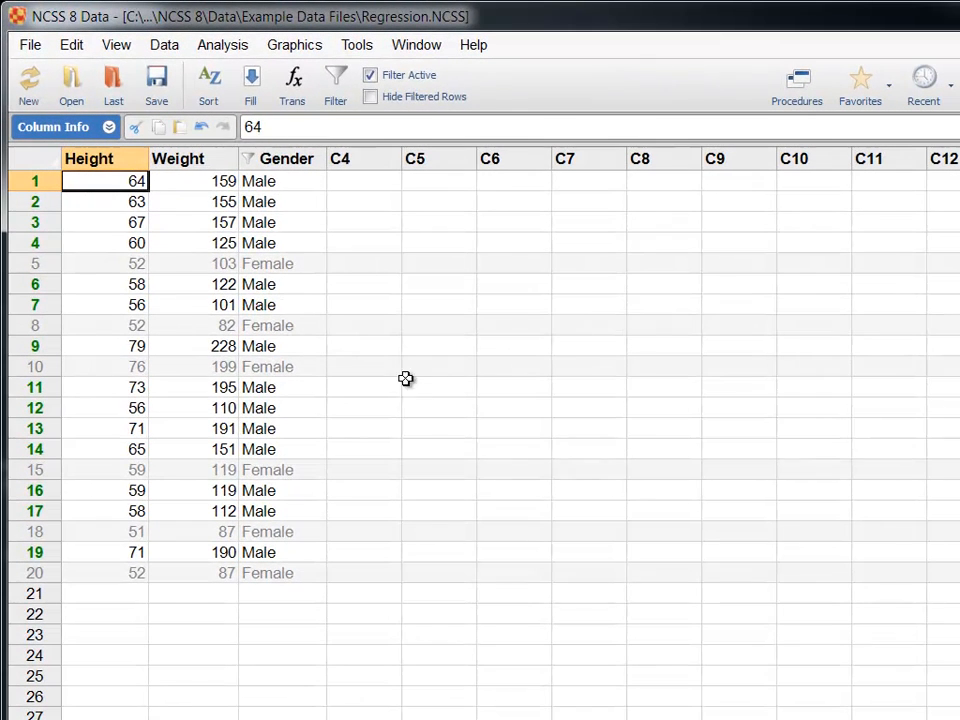
Step: Start the Linear Regression and Correlation procedure from the Analysis > Regression menu
click(222, 44)
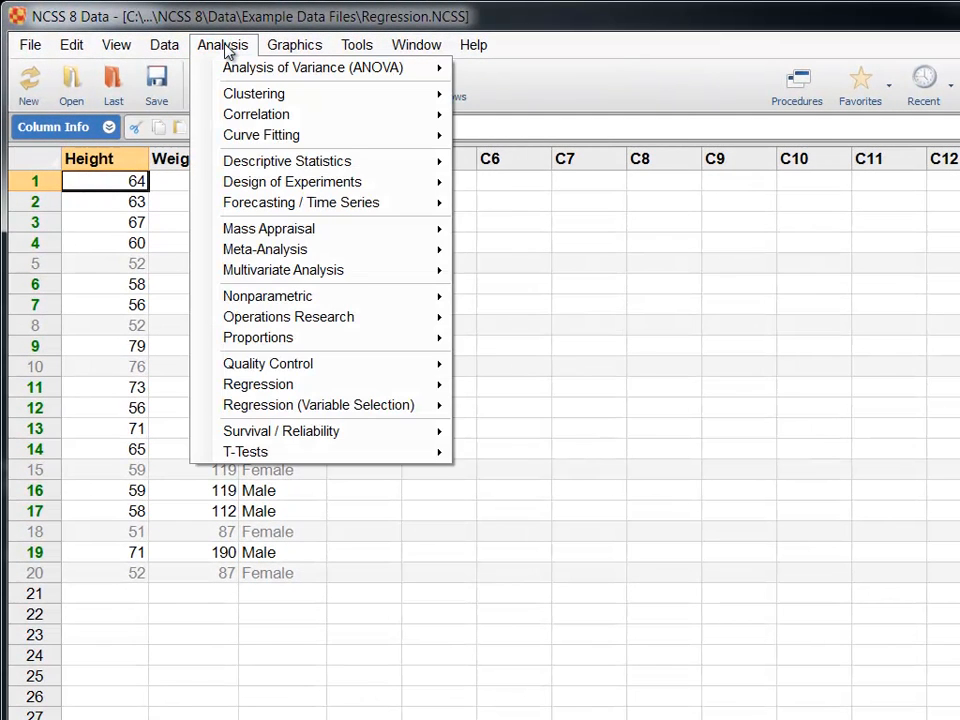
click(294, 44)
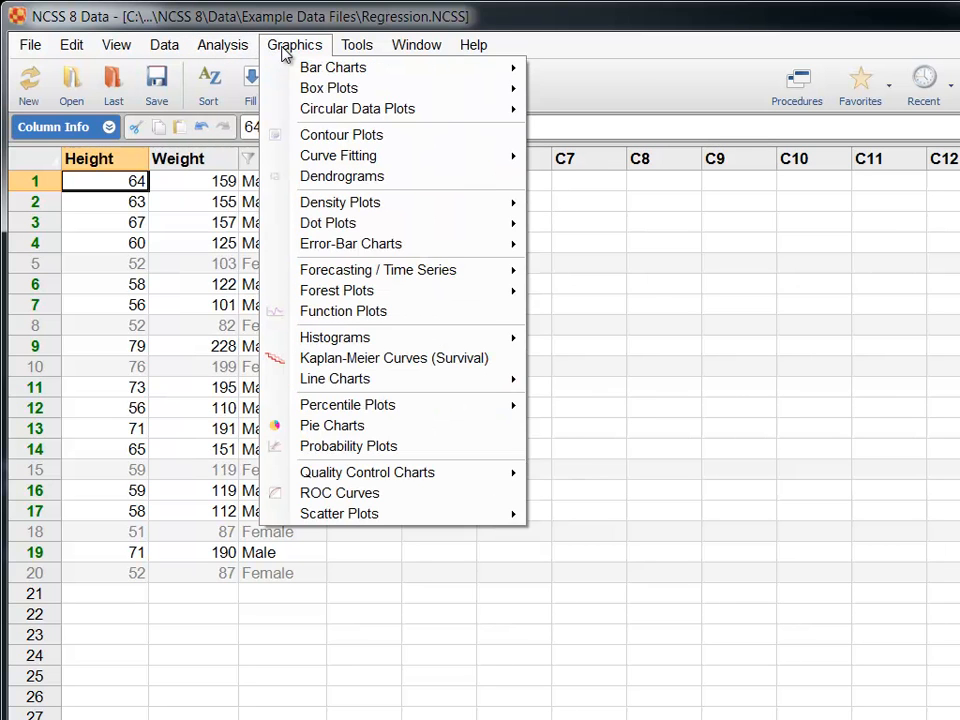
click(222, 44)
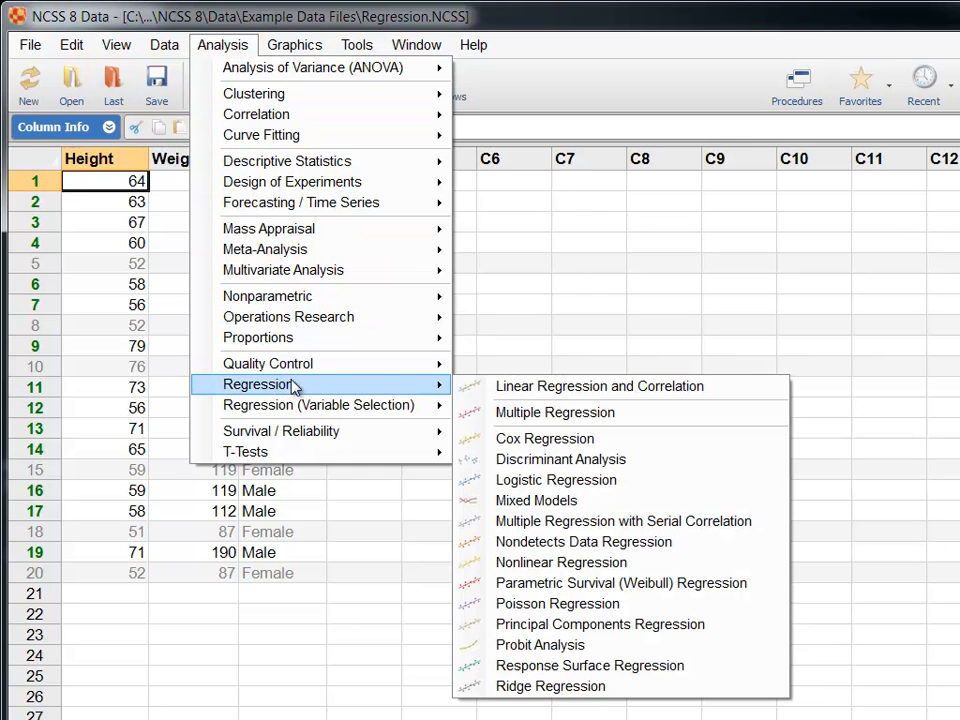
mouse_move(598, 386)
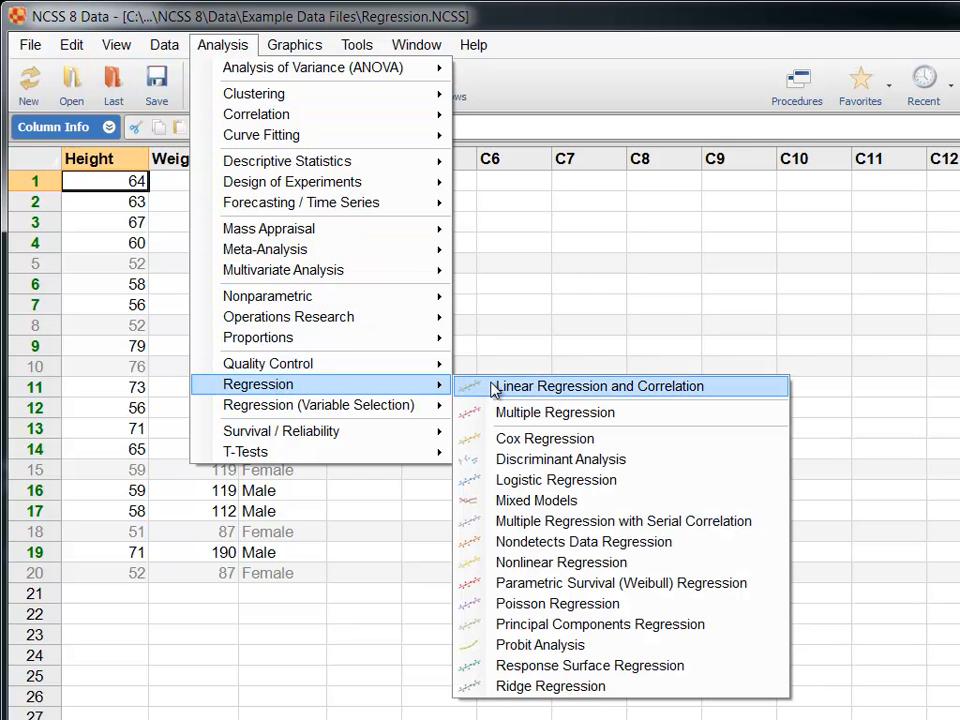
click(598, 386)
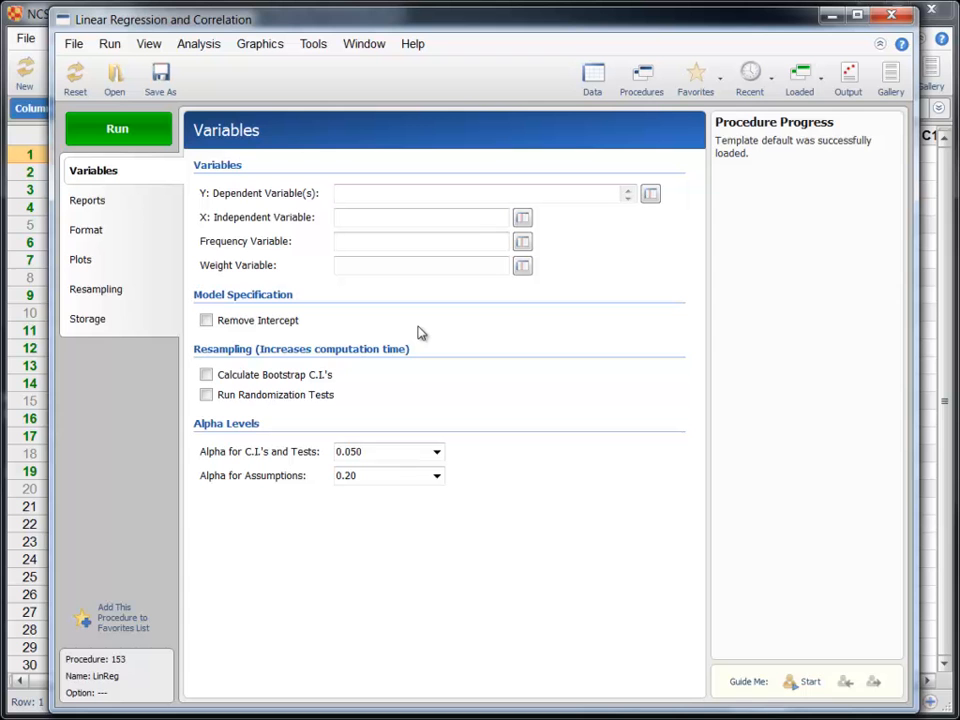
mouse_move(420, 294)
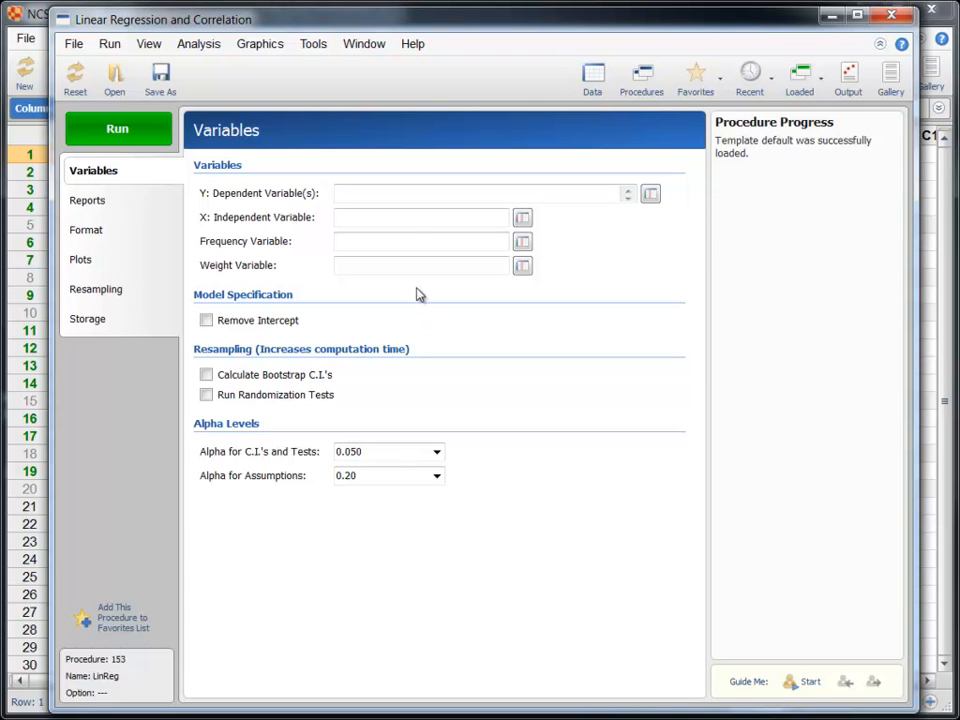
Step: View the frequency-variable explanation and bring up the procedure's help chapter
click(420, 240)
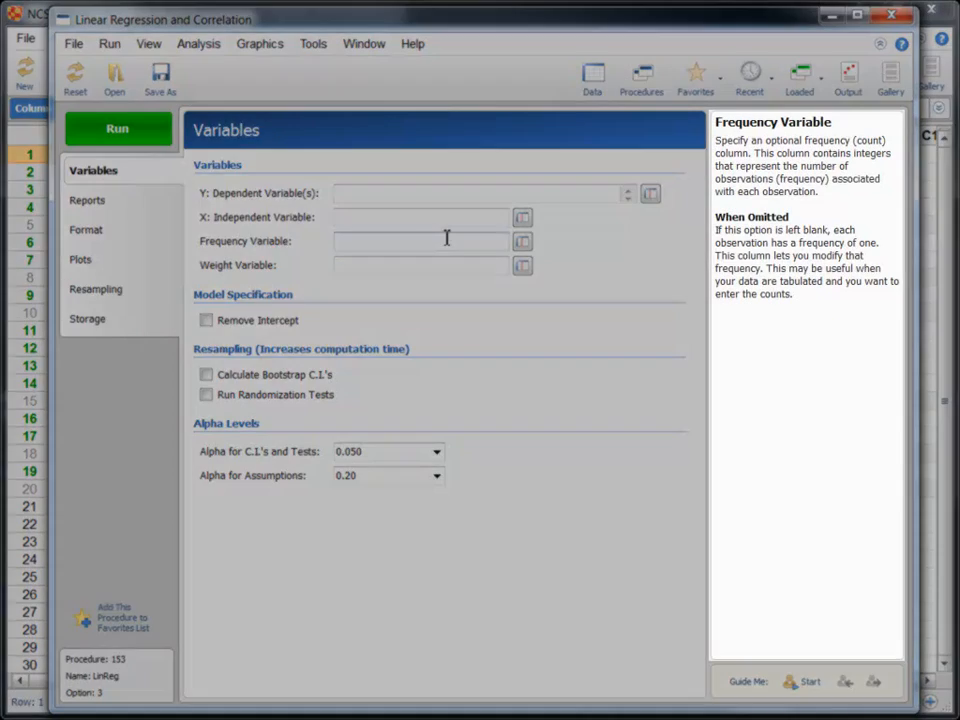
click(480, 192)
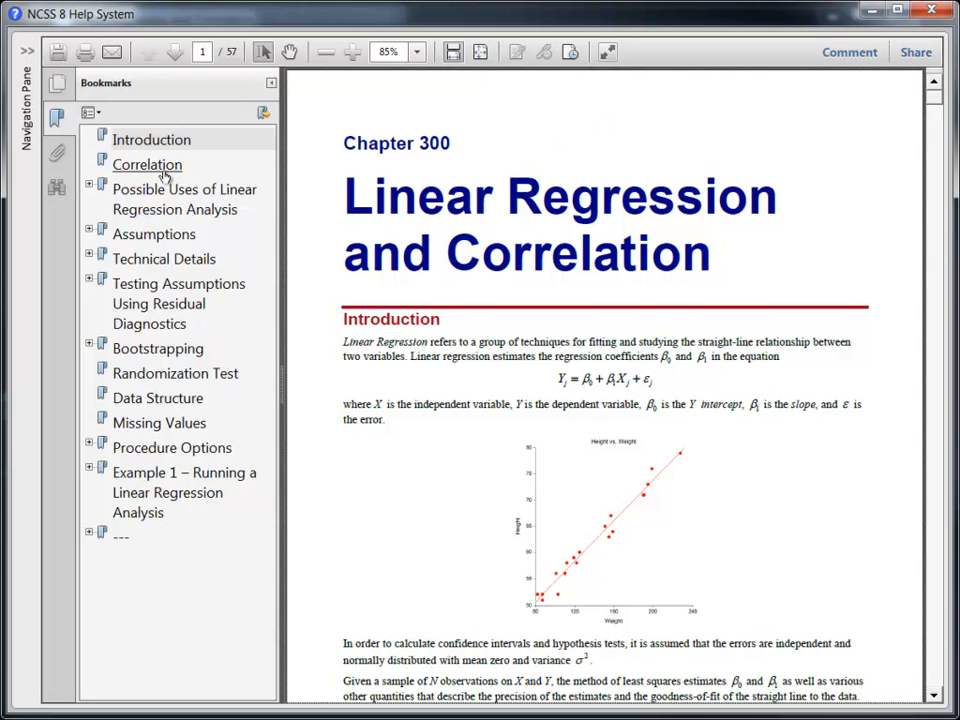
Step: Page through the help chapter's Correlation, Technical Details and worked regression example sections
click(148, 164)
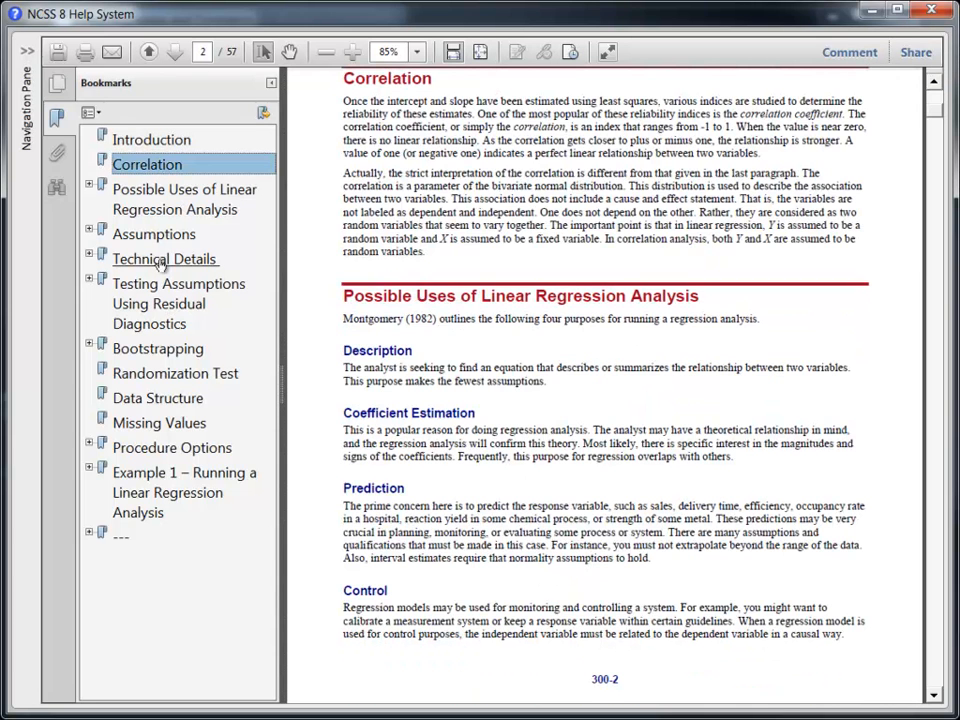
click(164, 260)
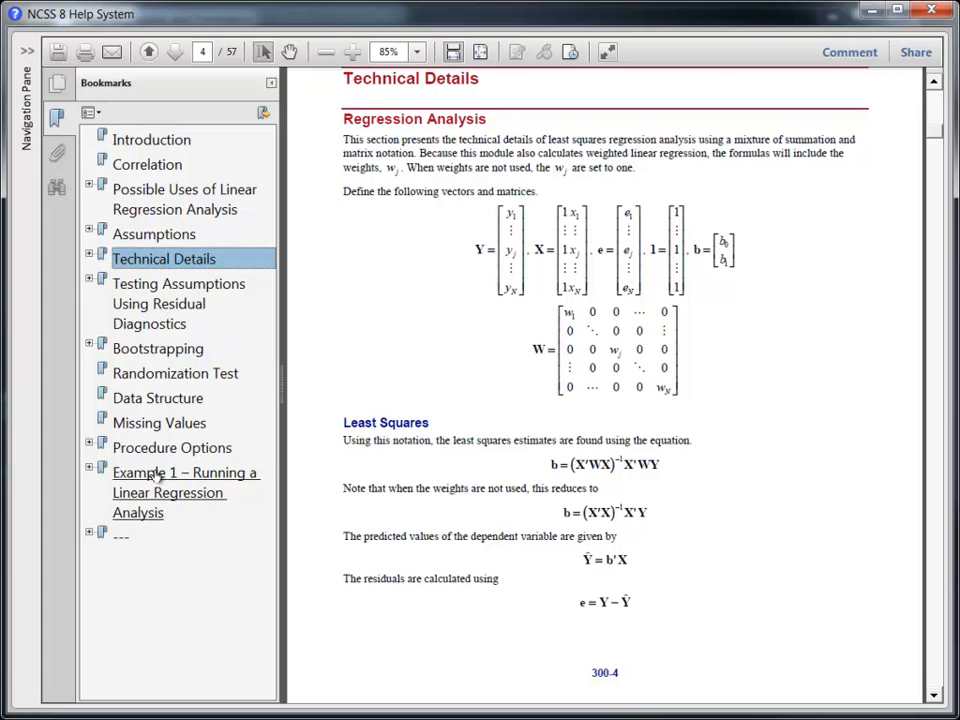
click(168, 492)
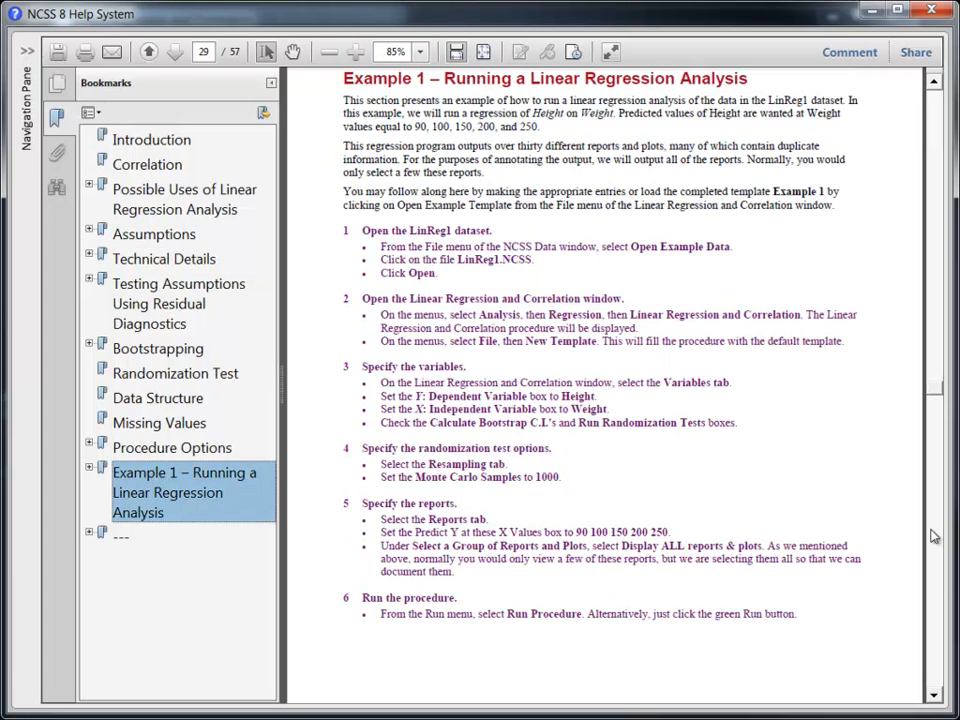
scroll(down, 3)
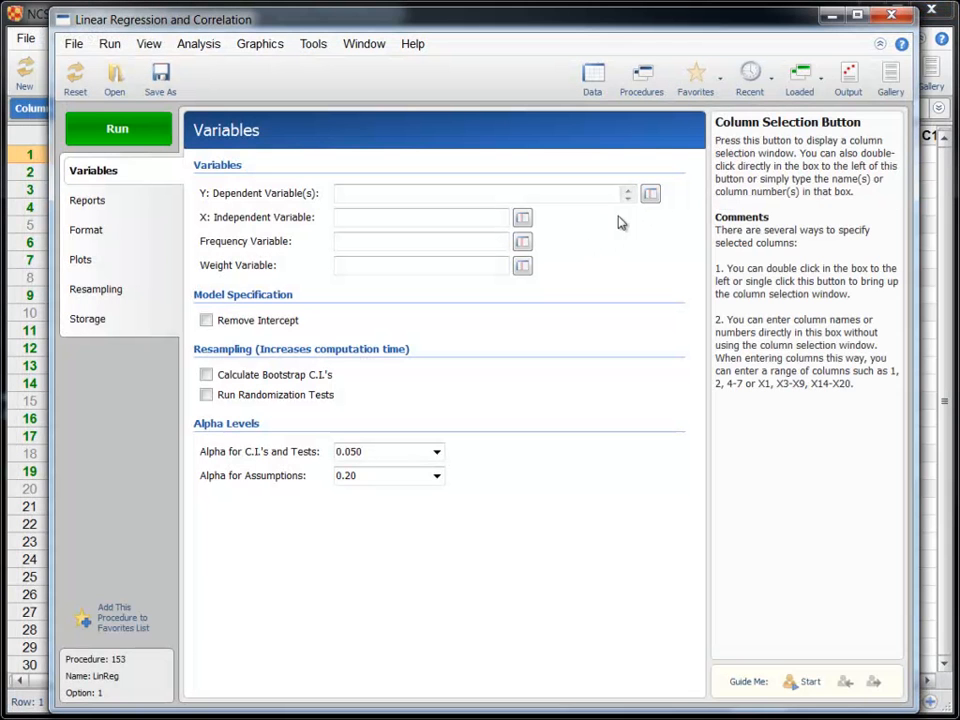
Step: Set Weight as the Y dependent variable and Height as the X independent variable
click(650, 192)
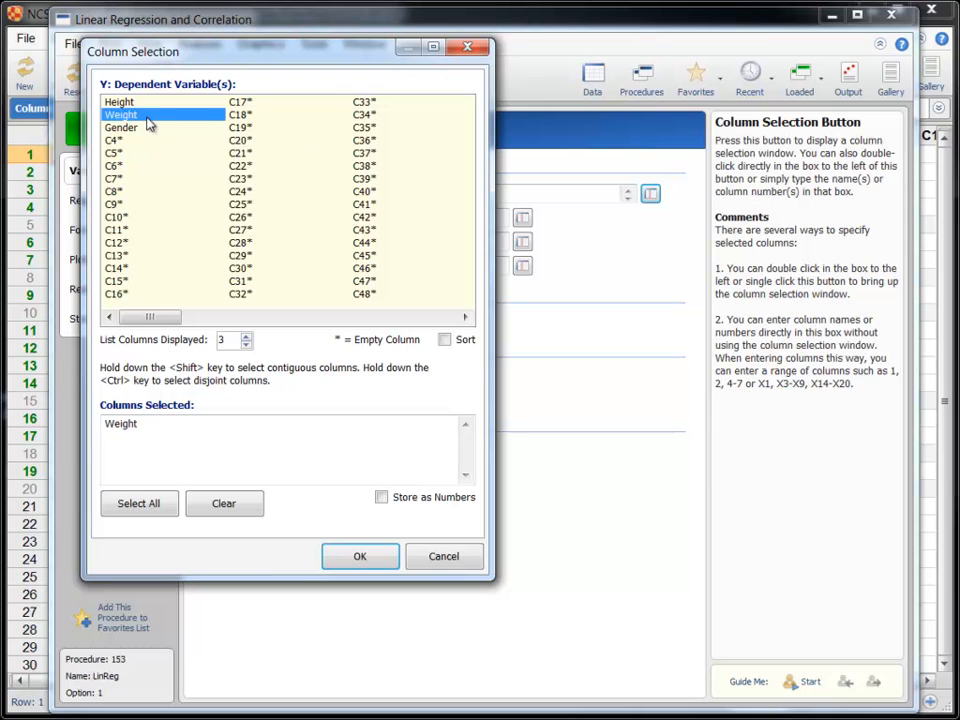
click(360, 556)
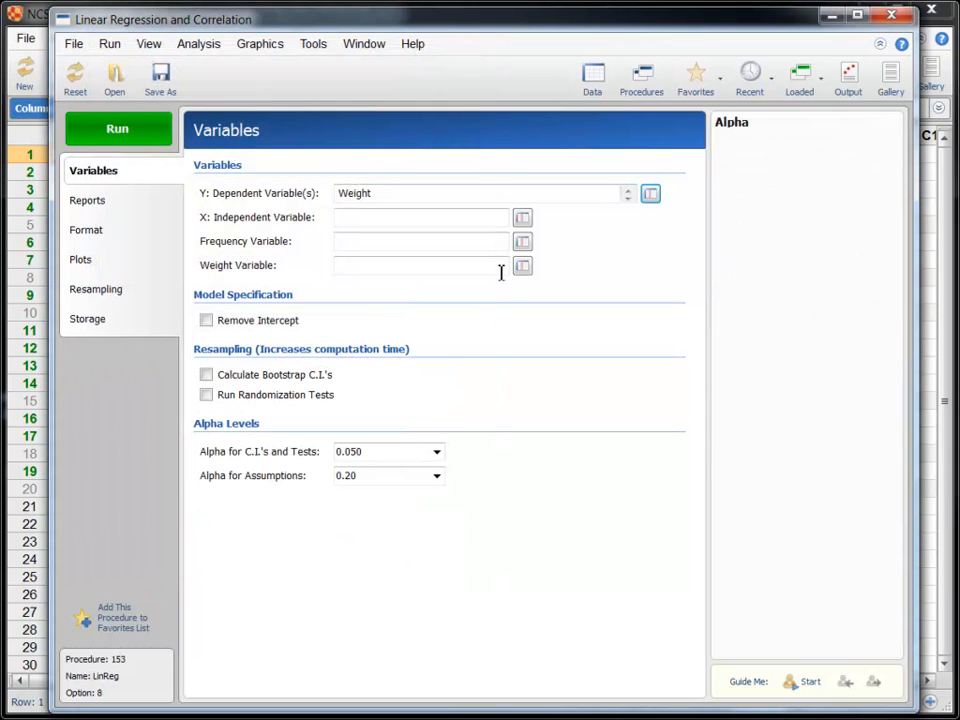
click(522, 216)
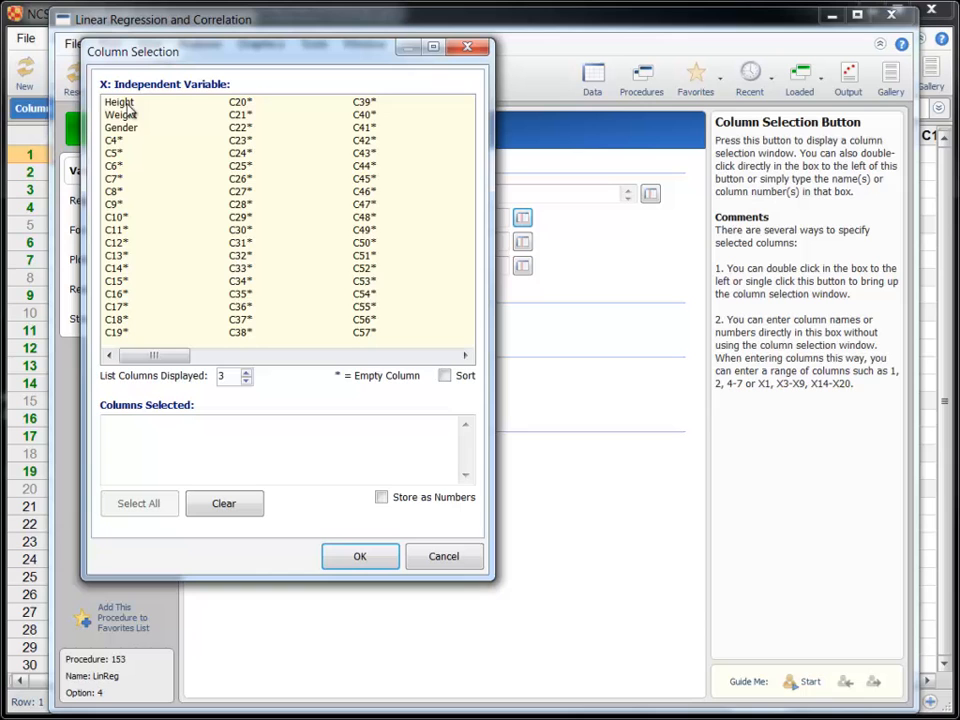
click(360, 556)
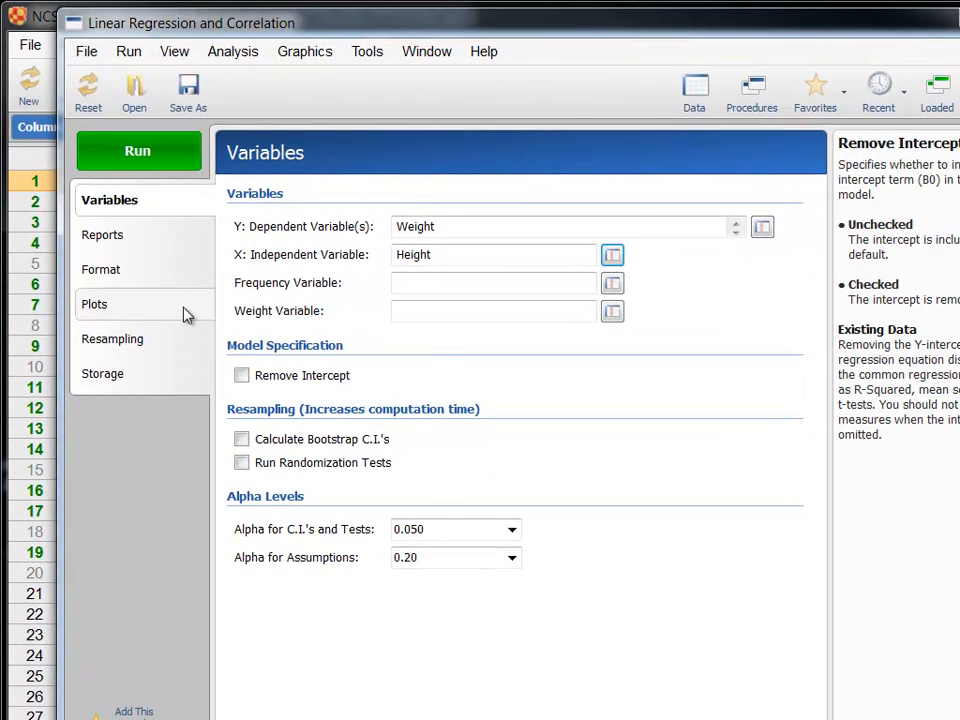
click(94, 304)
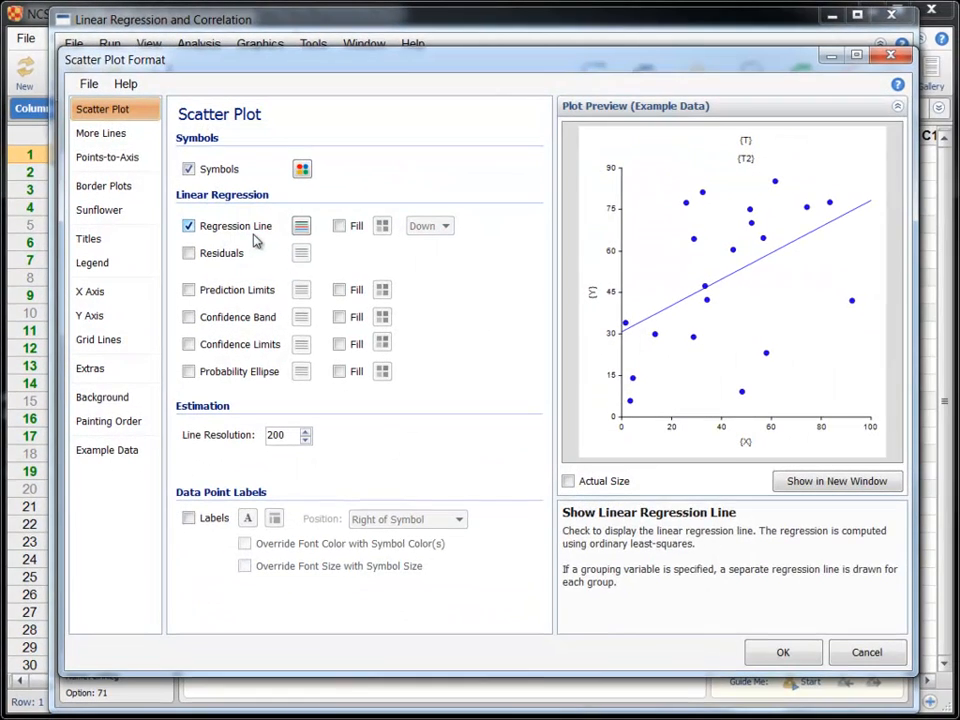
Step: Format the Y vs X plot with red symbols and filled prediction limits
click(300, 168)
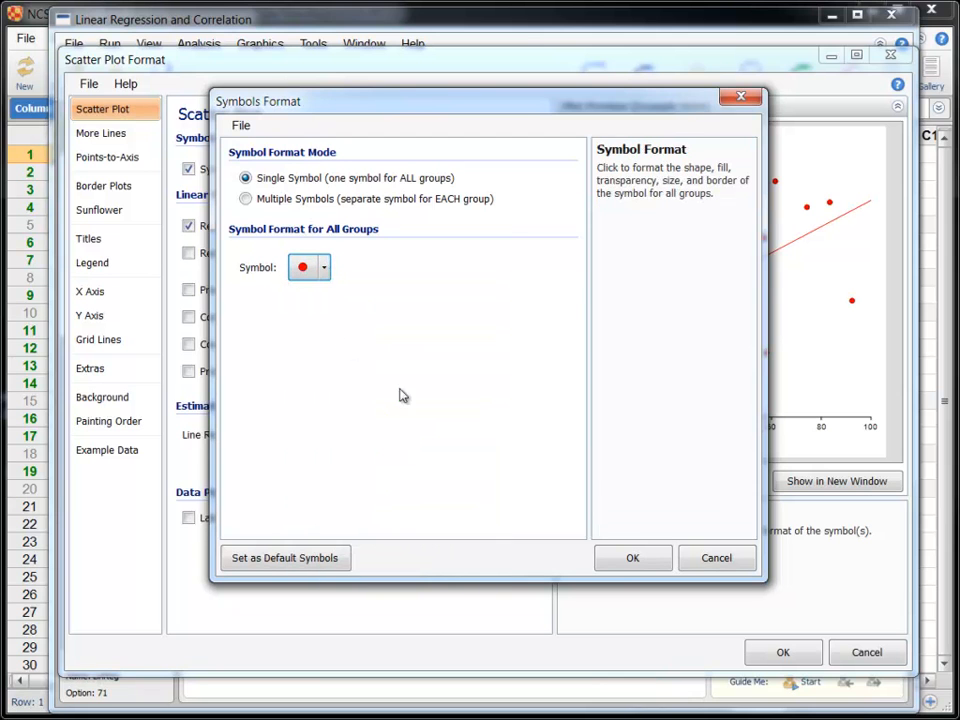
click(632, 558)
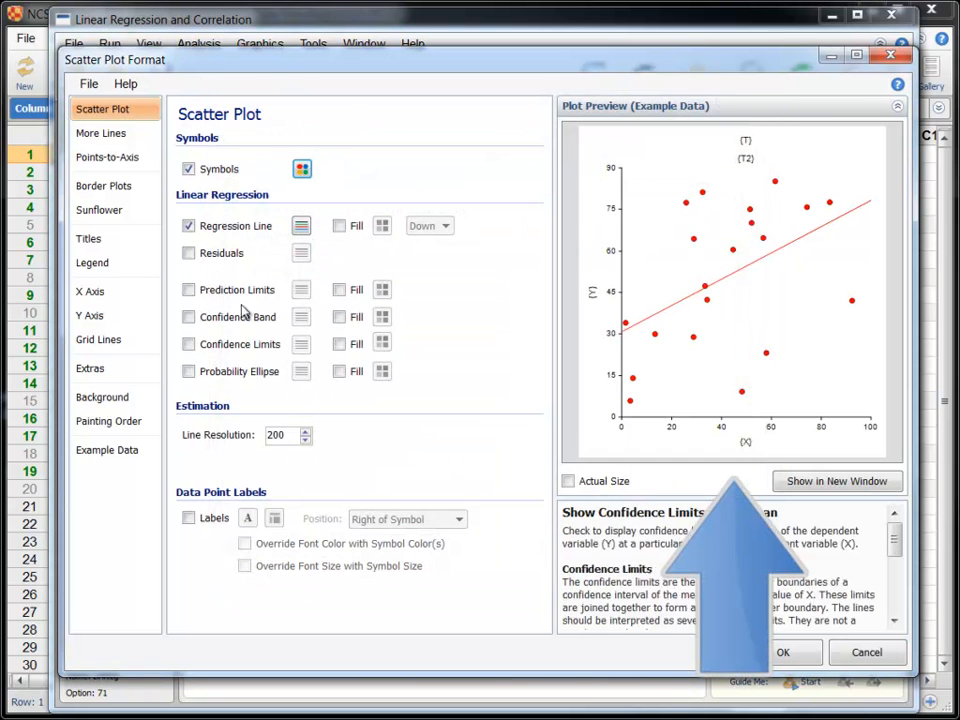
click(188, 288)
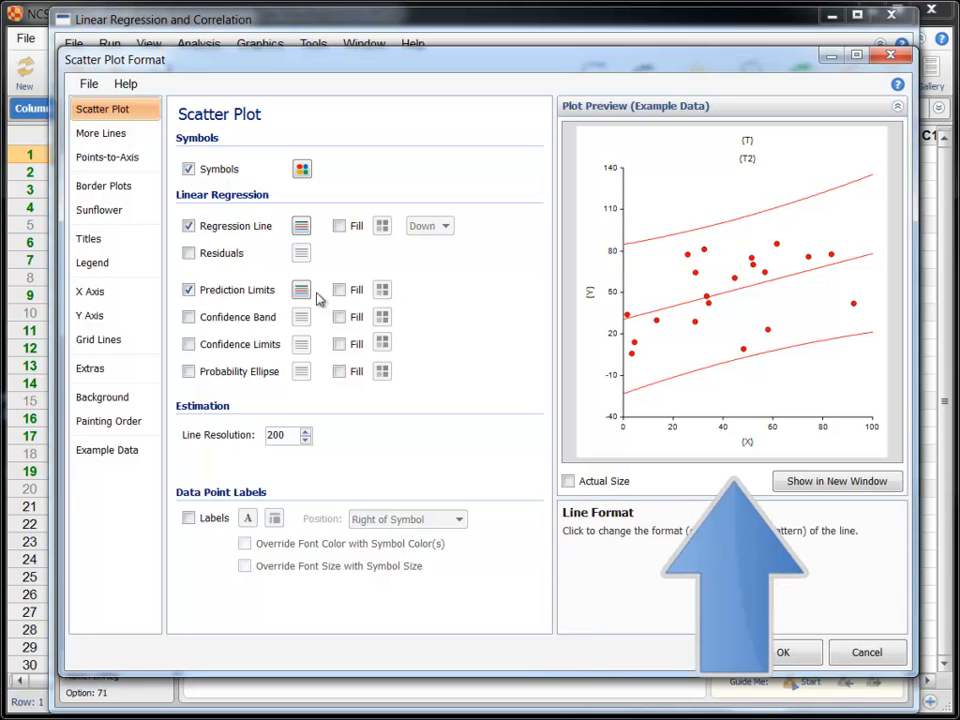
click(340, 288)
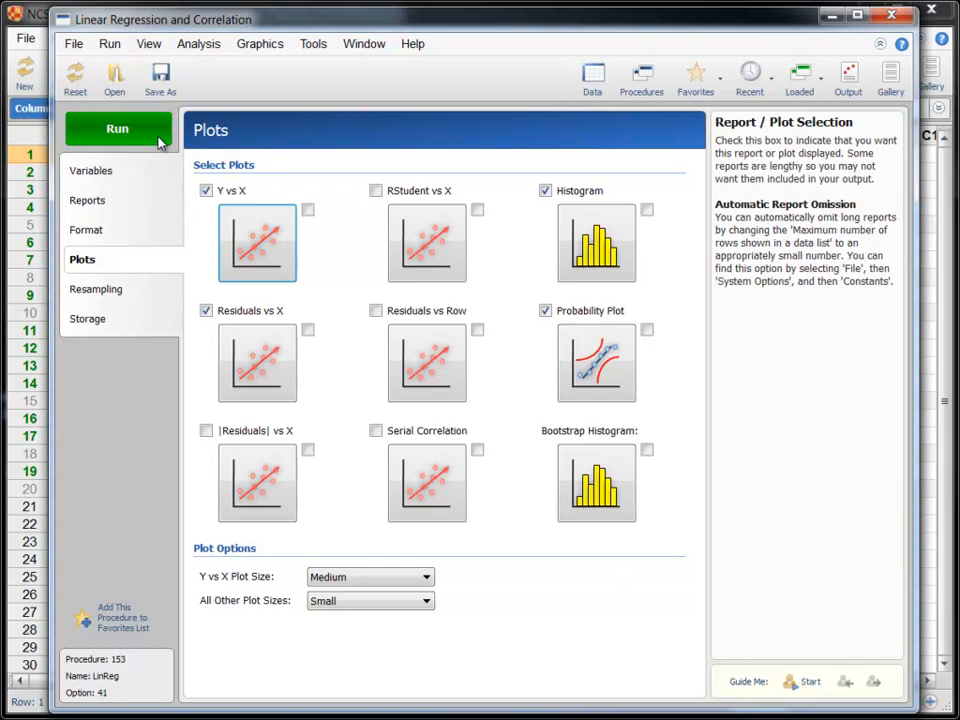
Step: Run the regression and review the descriptive, residual and estimation sections, ending on the plot section
click(116, 128)
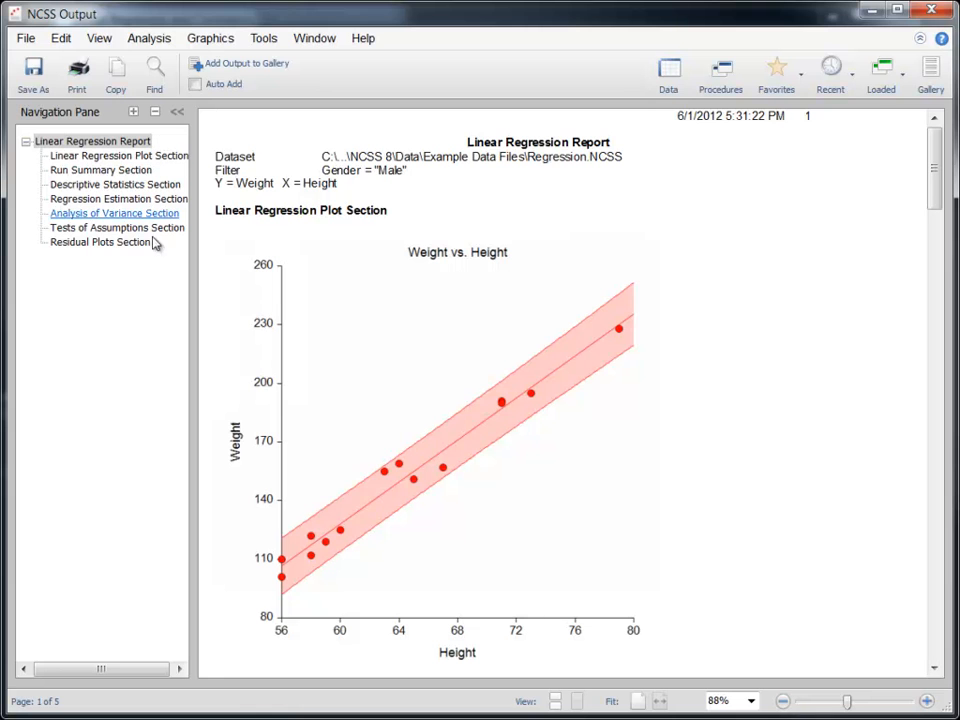
click(118, 156)
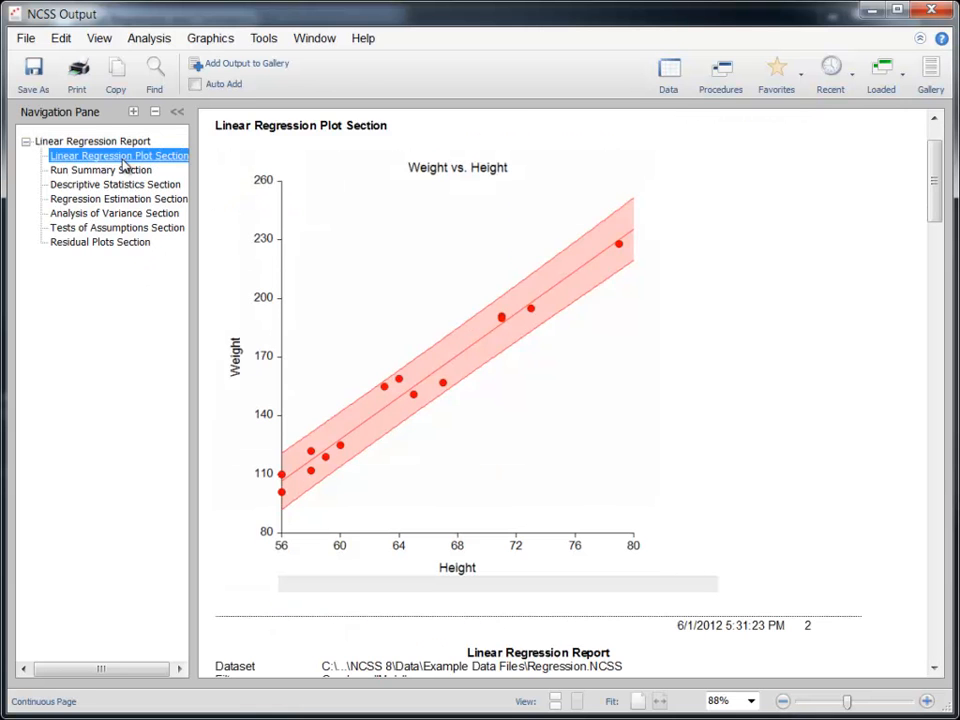
click(116, 184)
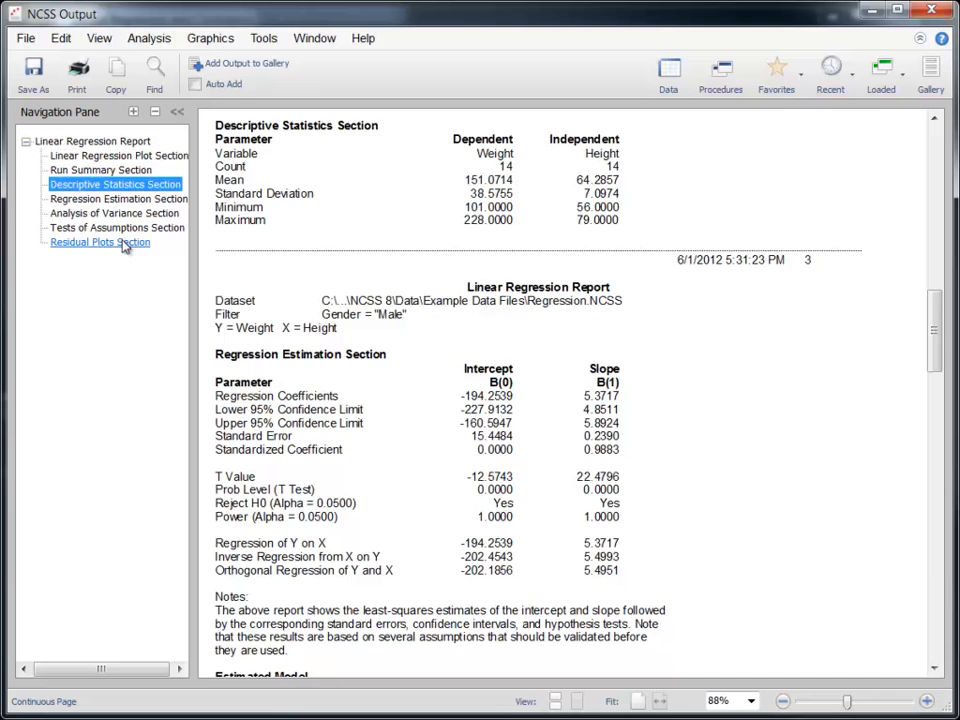
click(100, 242)
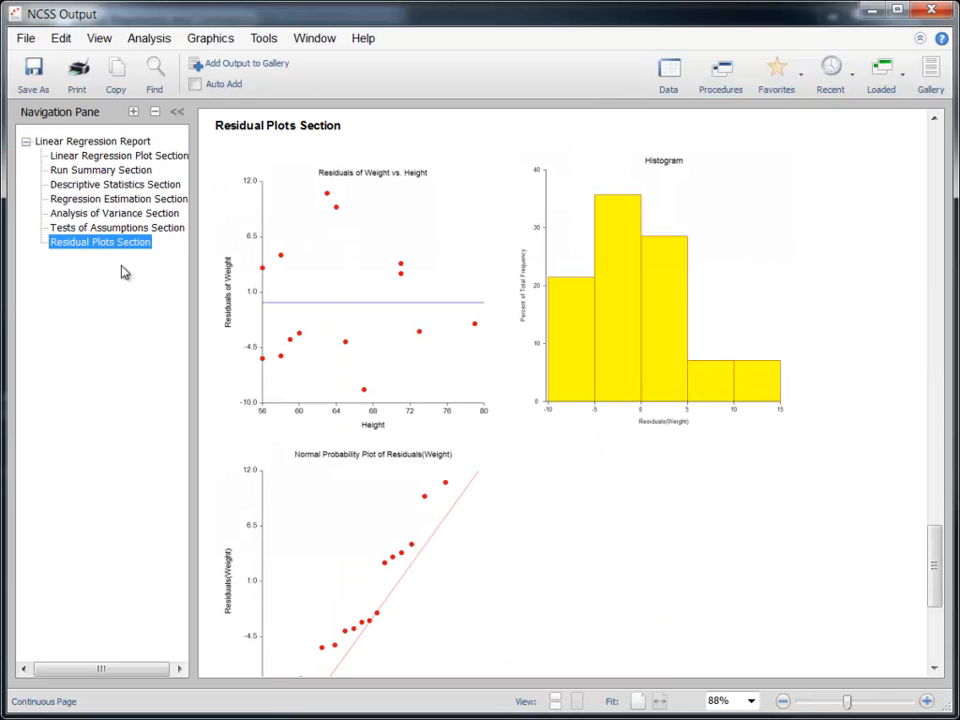
click(118, 198)
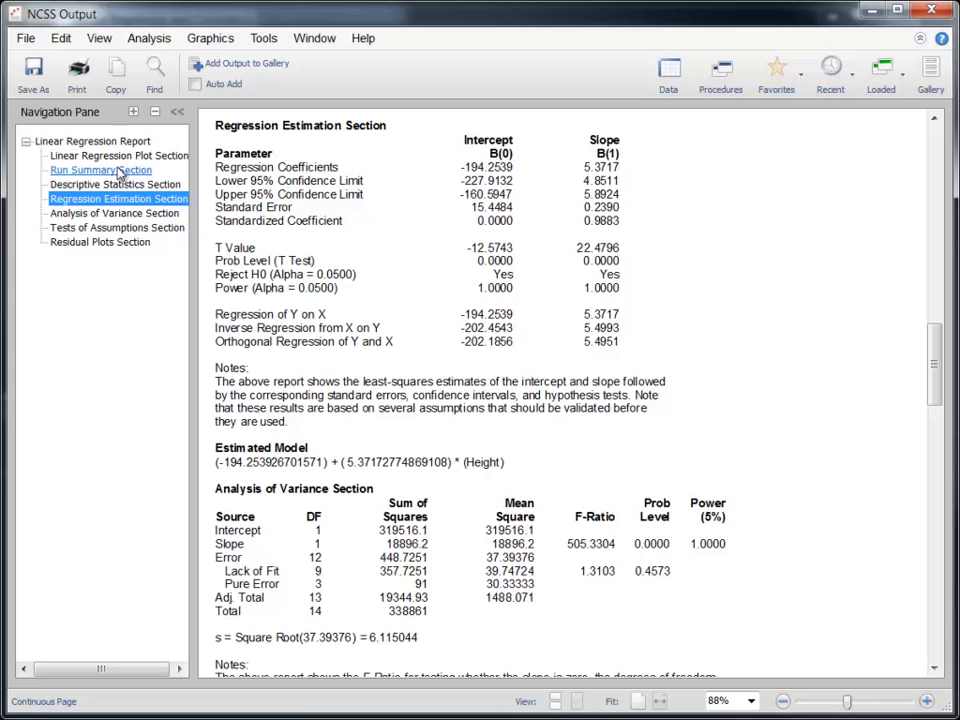
click(118, 156)
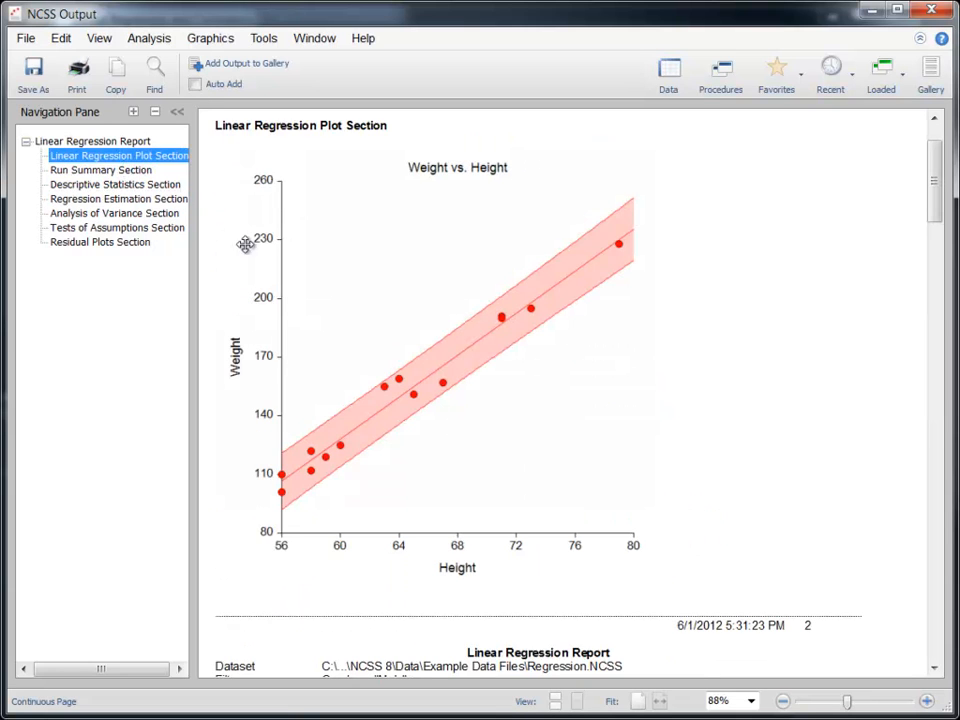
Step: Enlarge the Weight vs Height plot in Plot Viewer and save it as Image2.jpeg in Reports
double_click(450, 350)
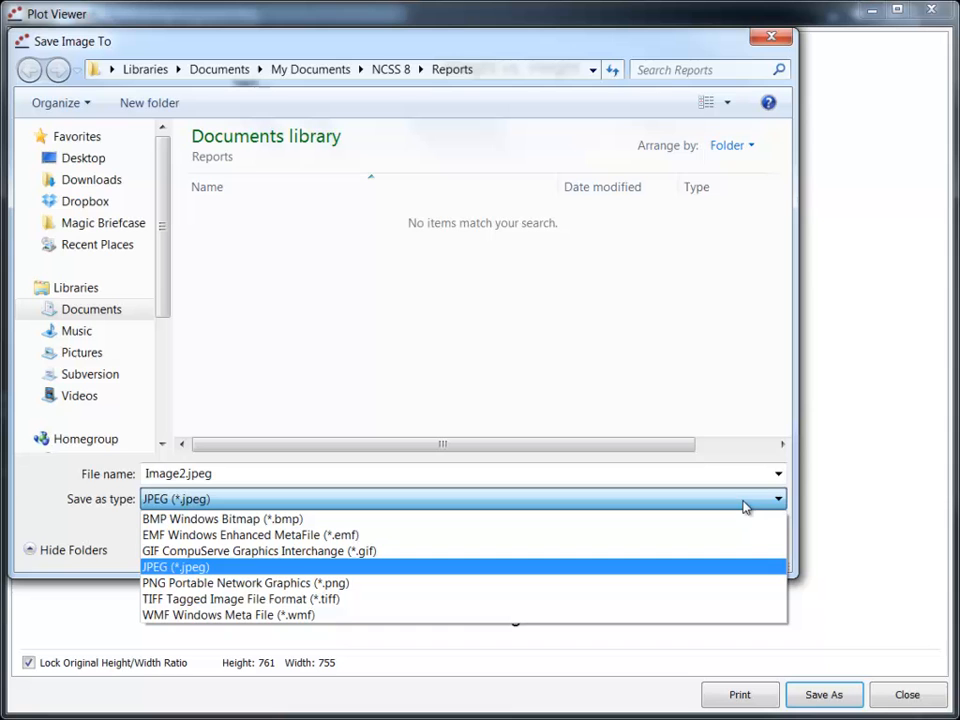
click(176, 568)
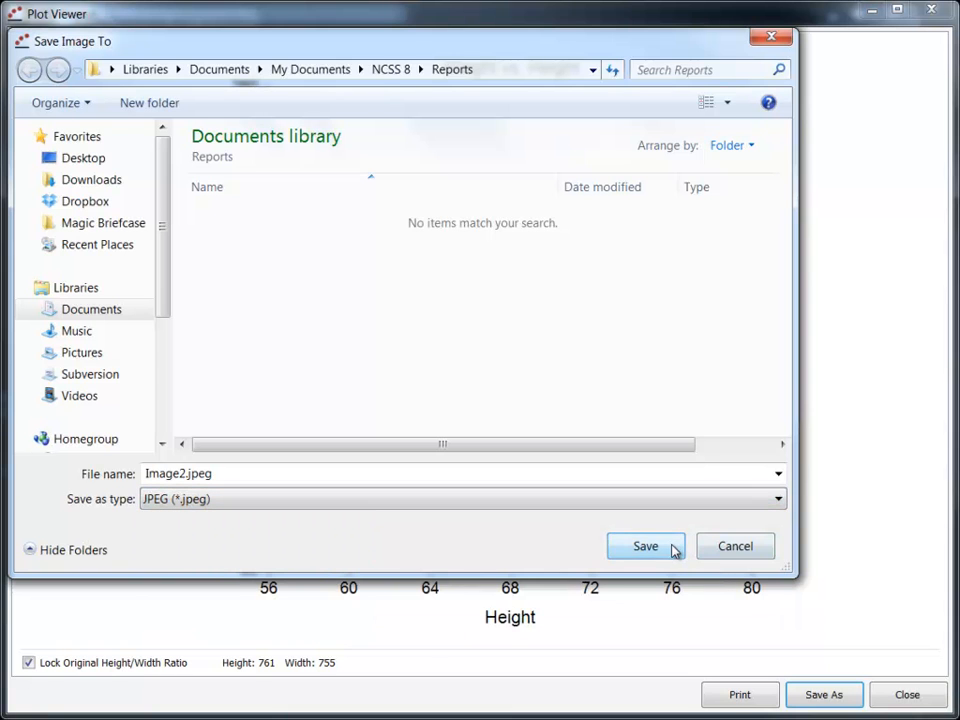
click(644, 546)
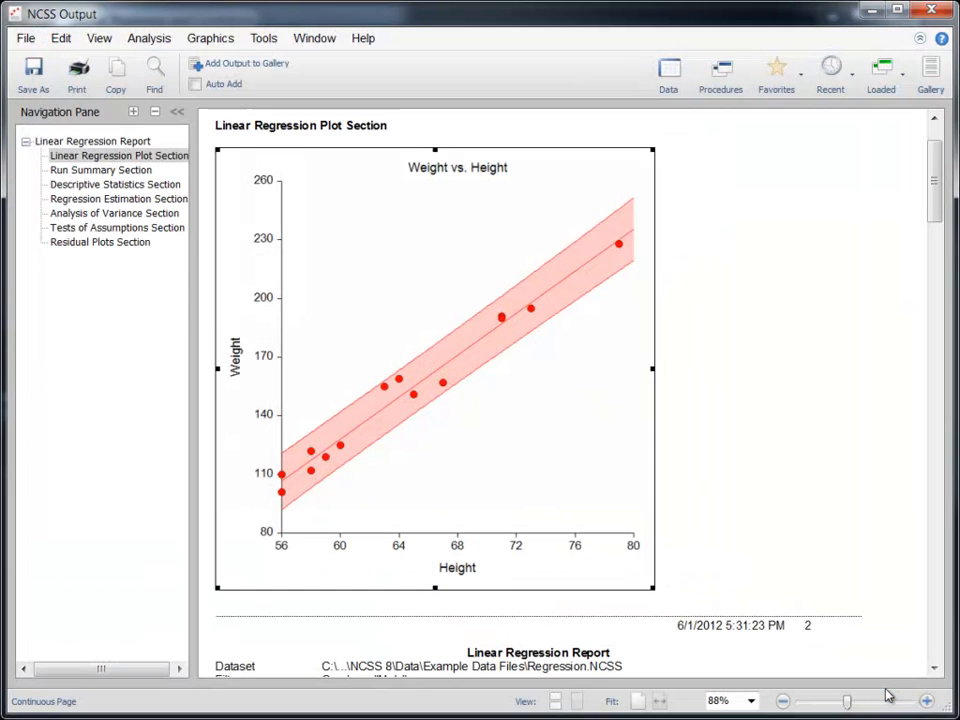
right_click(412, 336)
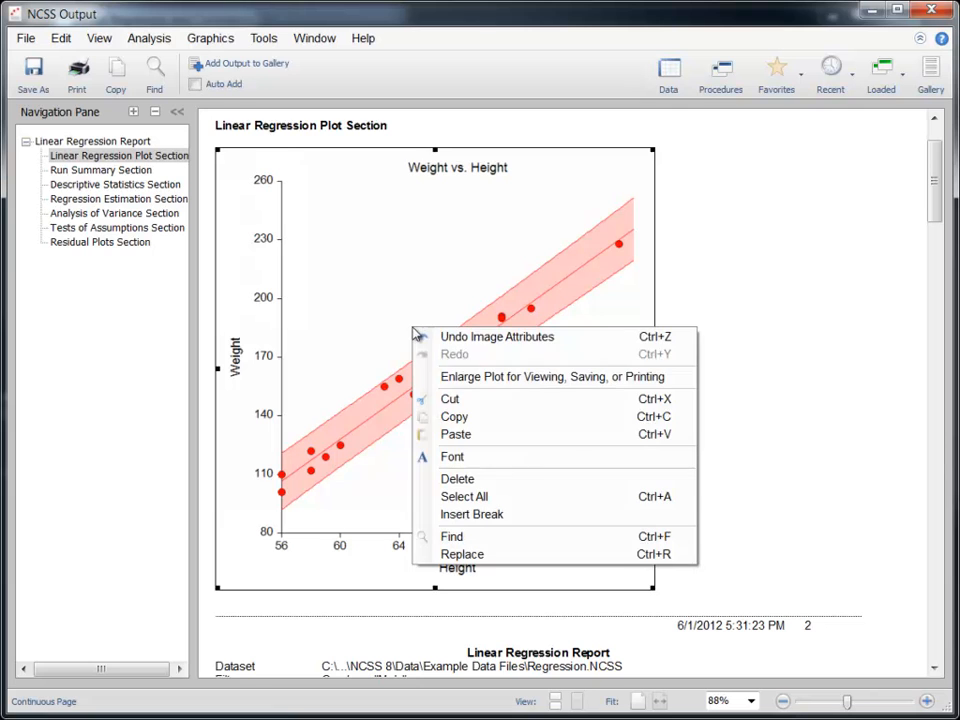